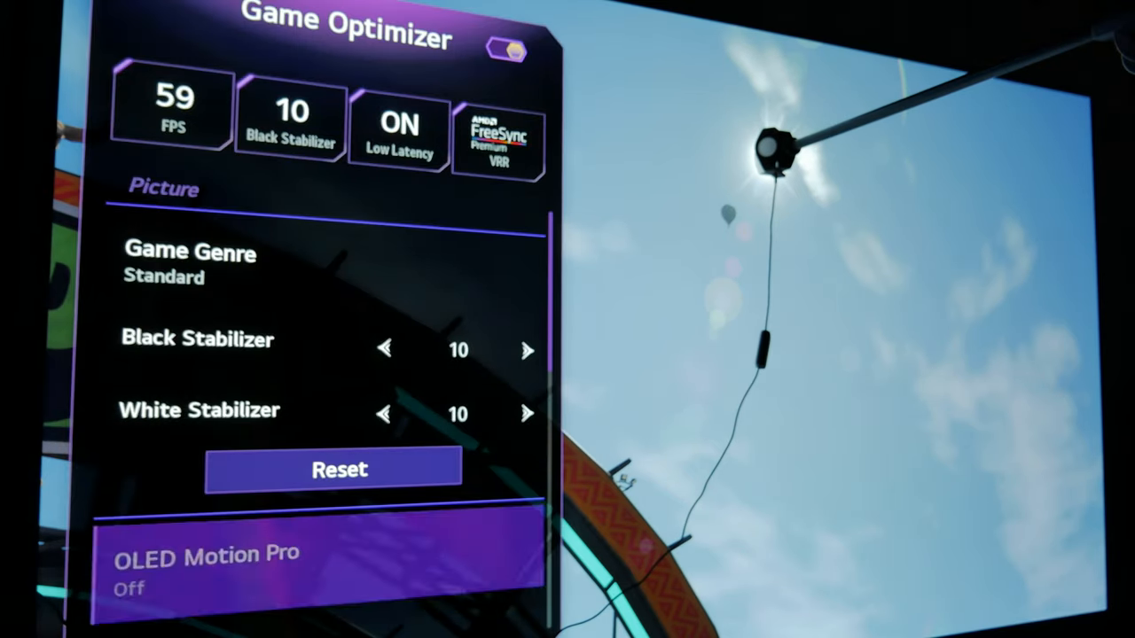
With VRR off, reveal Prevent Input Delay and its Standard/Boost low-latency choices.
scroll(down, 3)
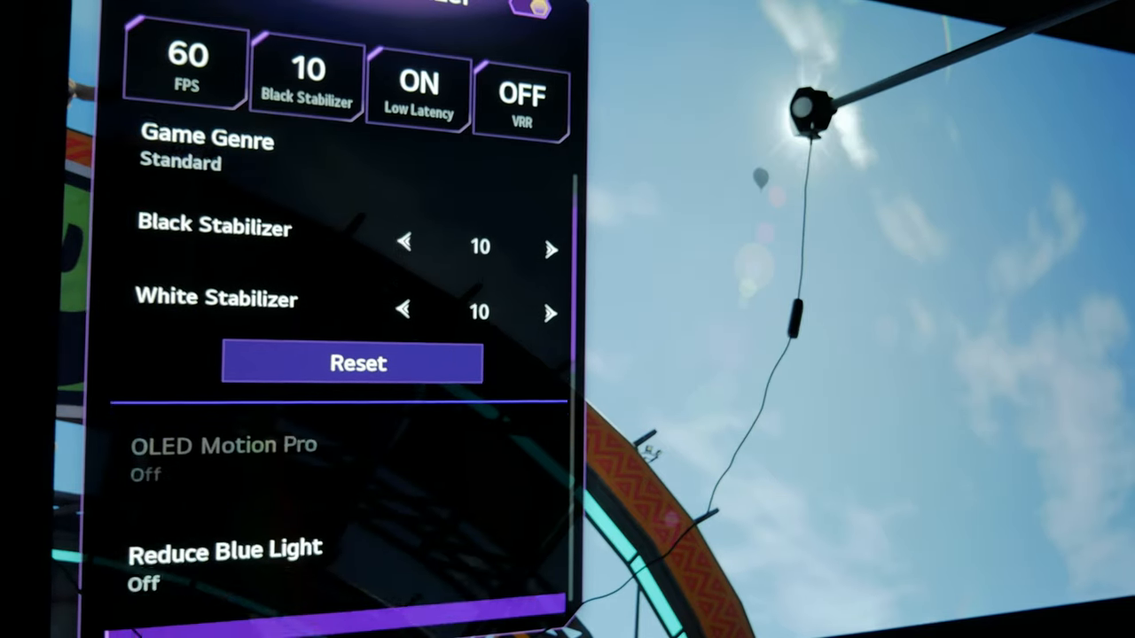
click(205, 140)
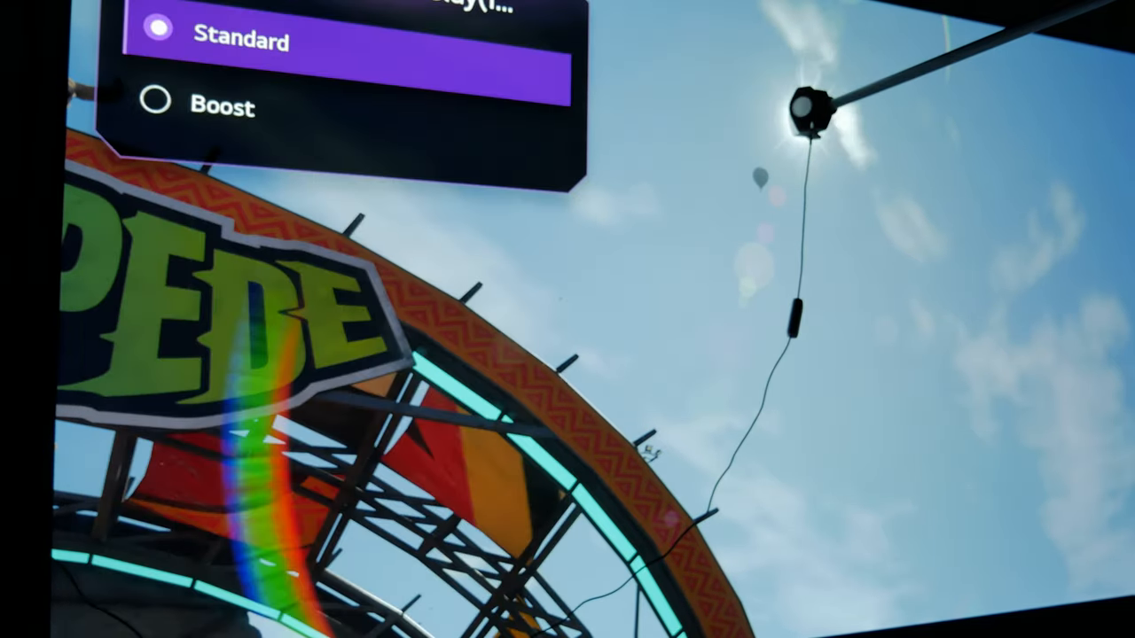